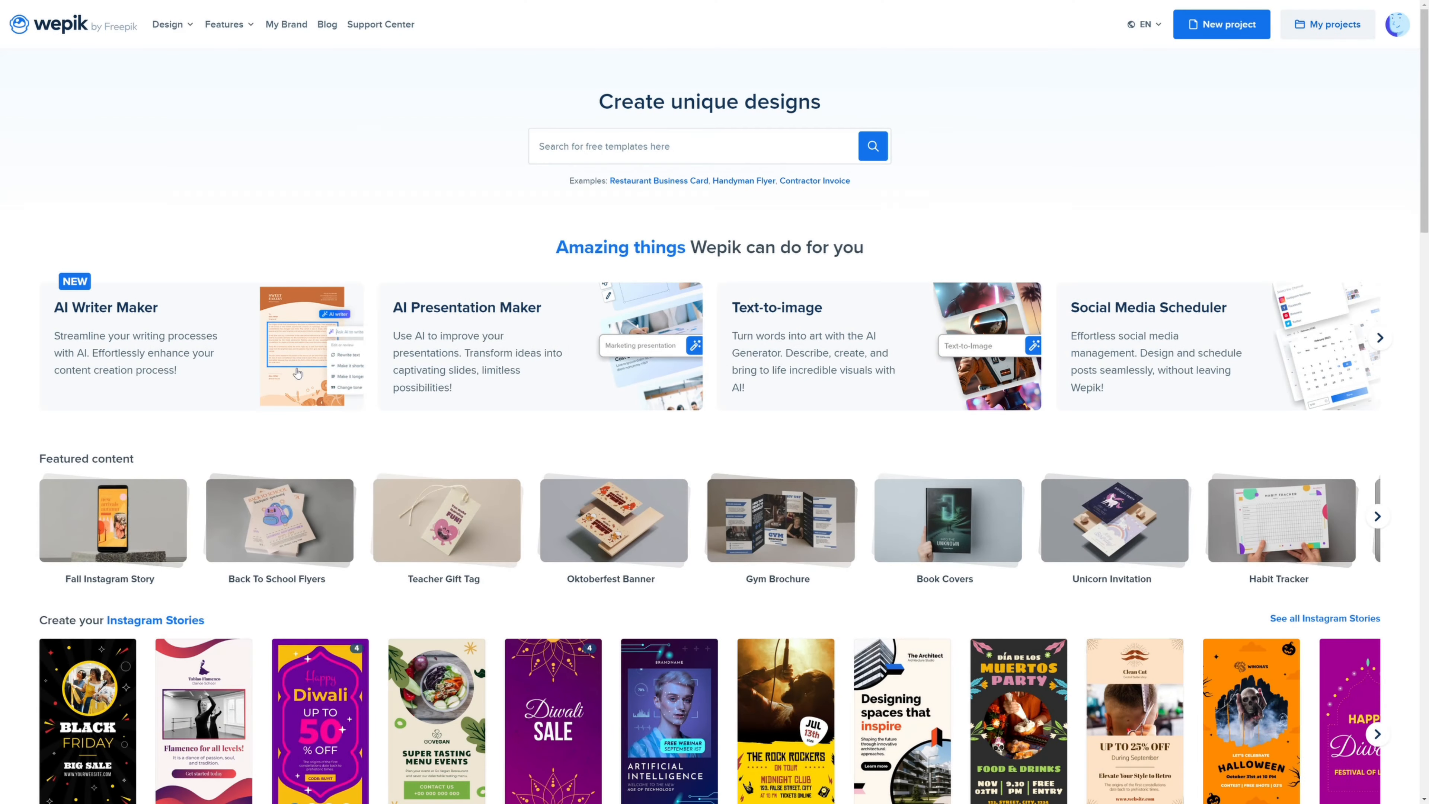
mouse_move(460, 292)
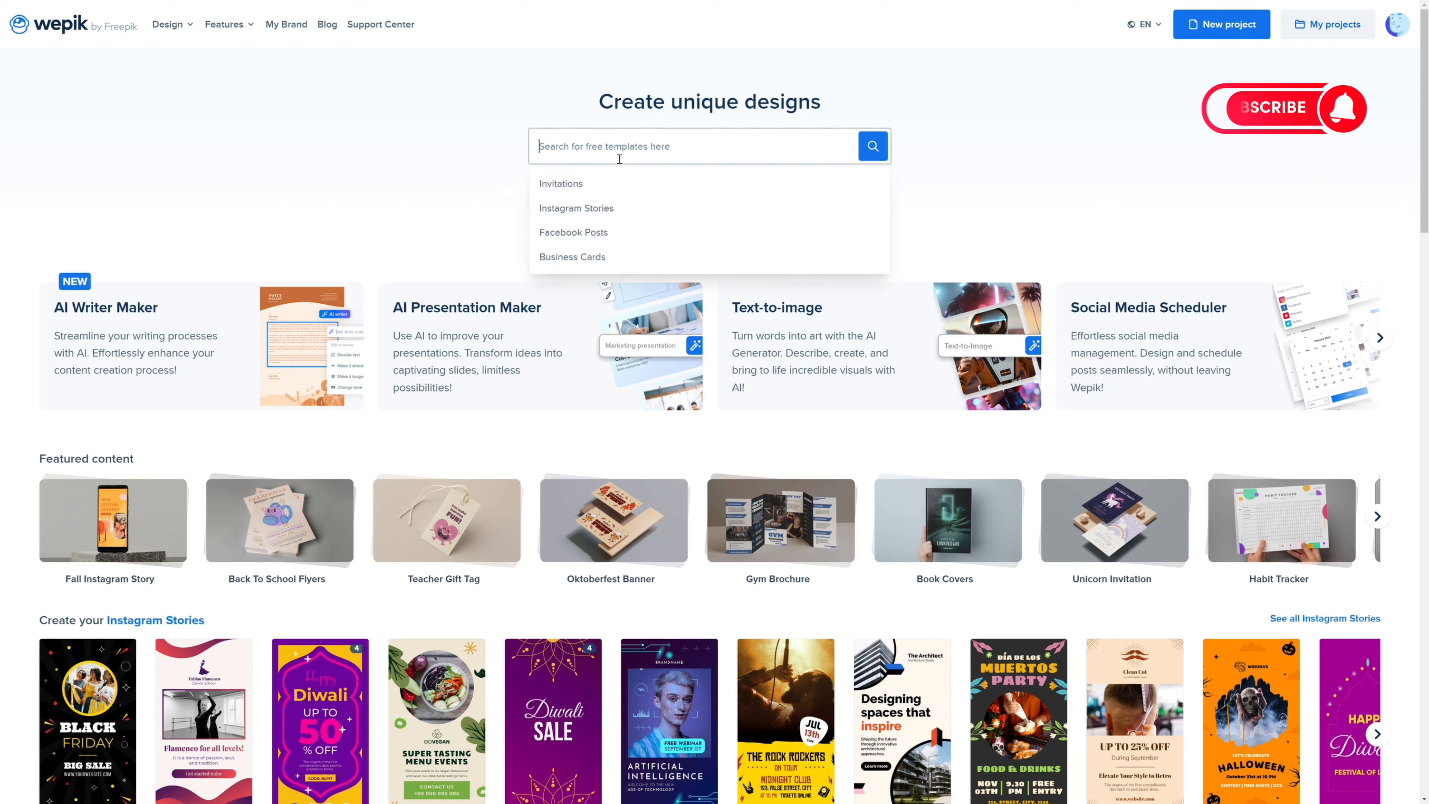
Step: Search 'letter' and go to the Letterheads template results, browsing the designs
text(letter)
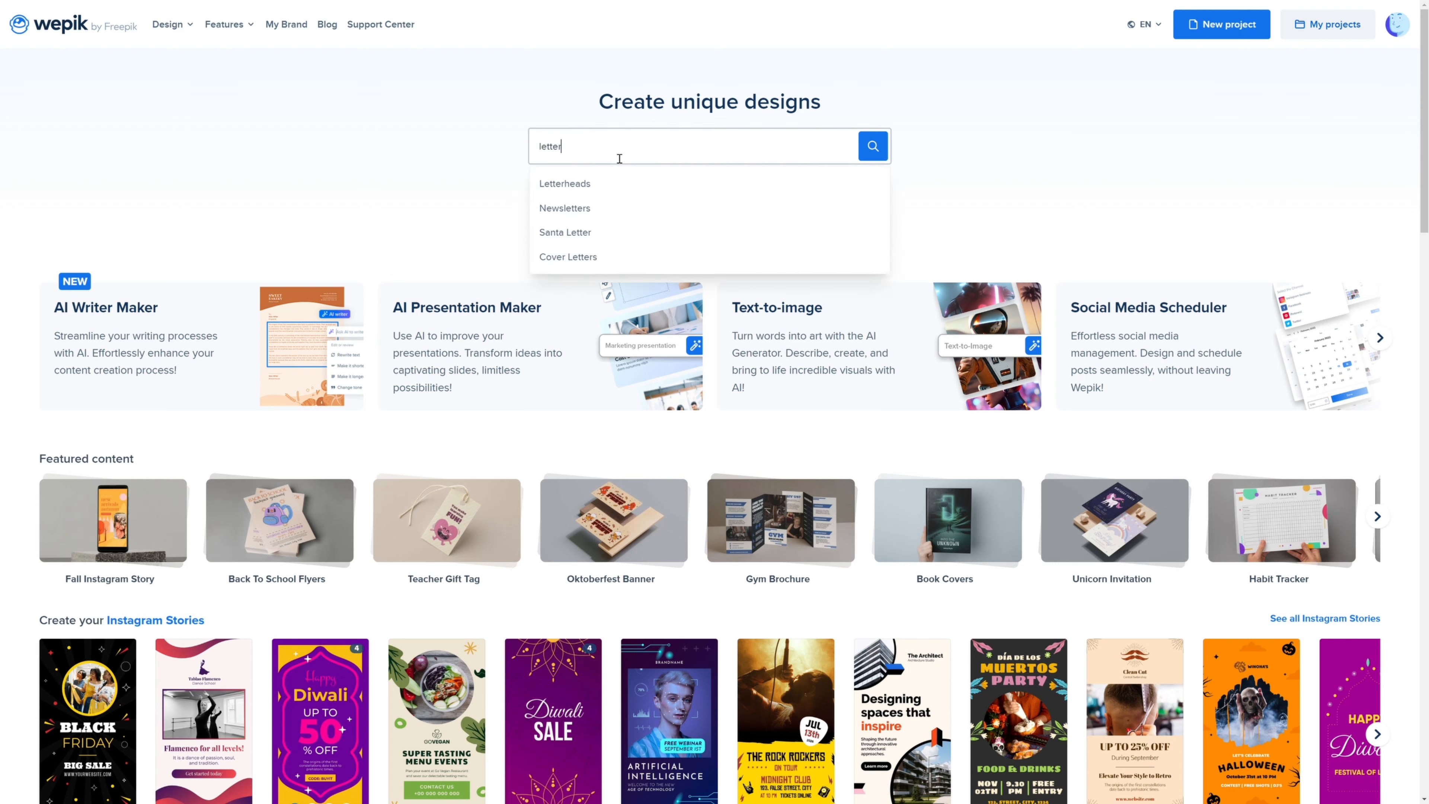
mouse_move(613, 184)
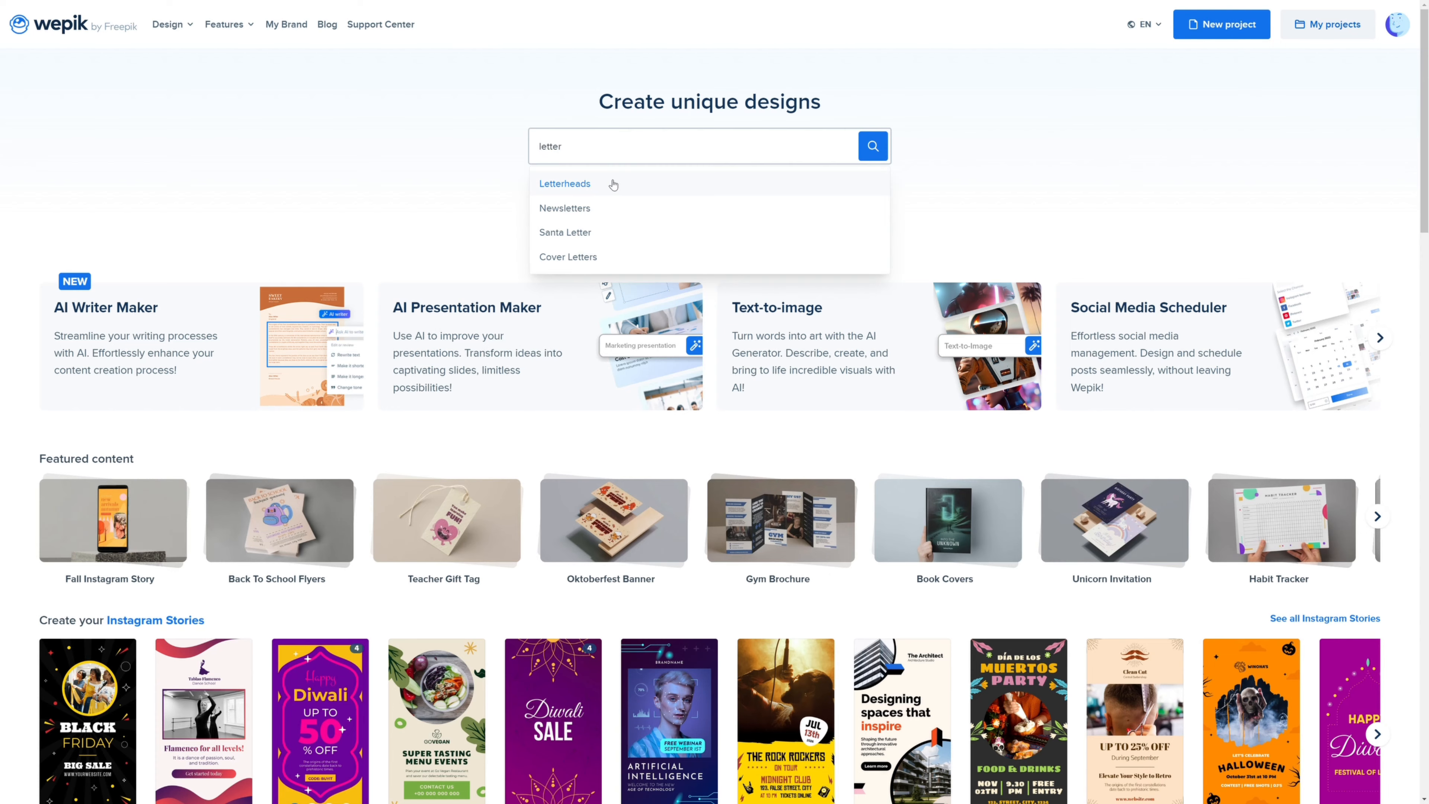
click(565, 183)
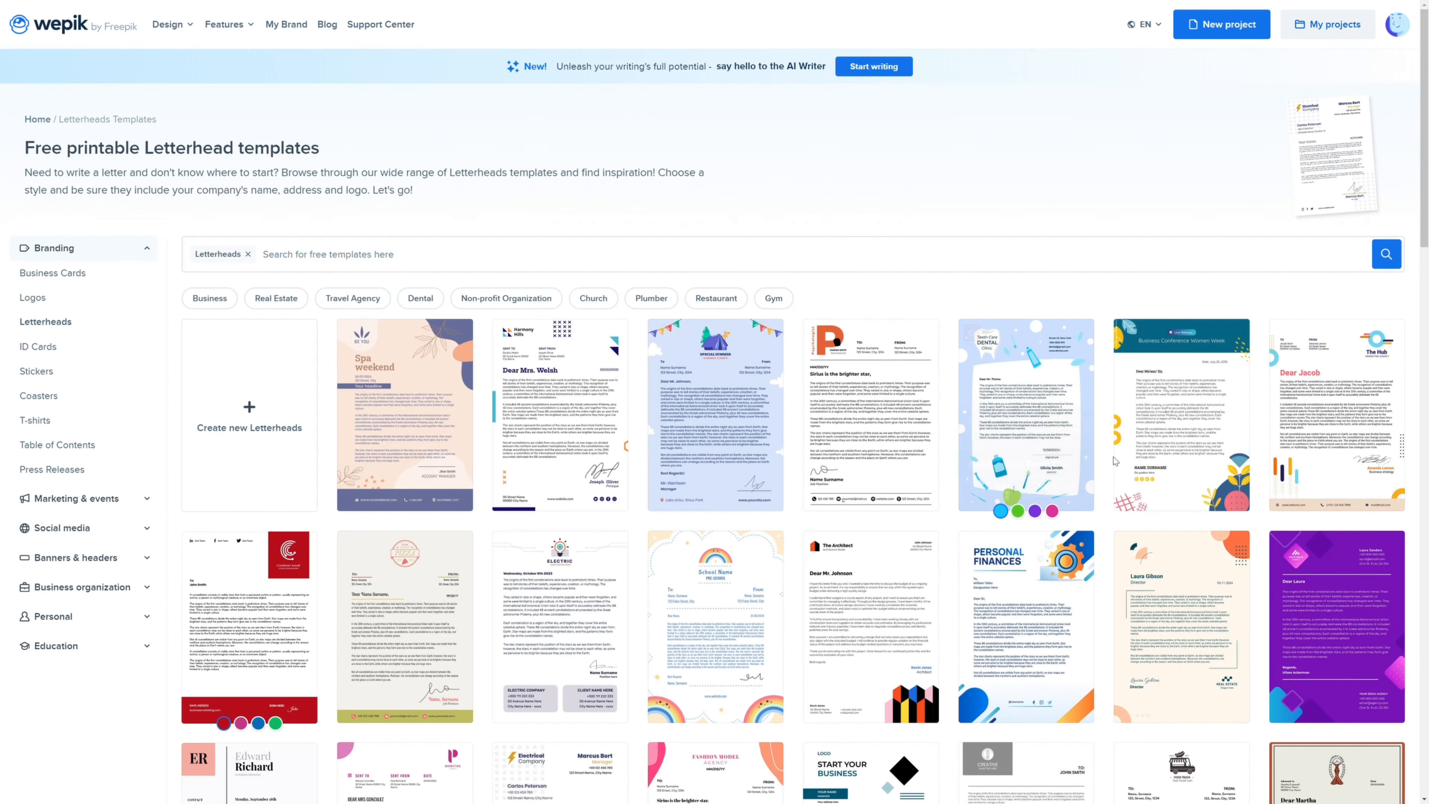
scroll(down, 3)
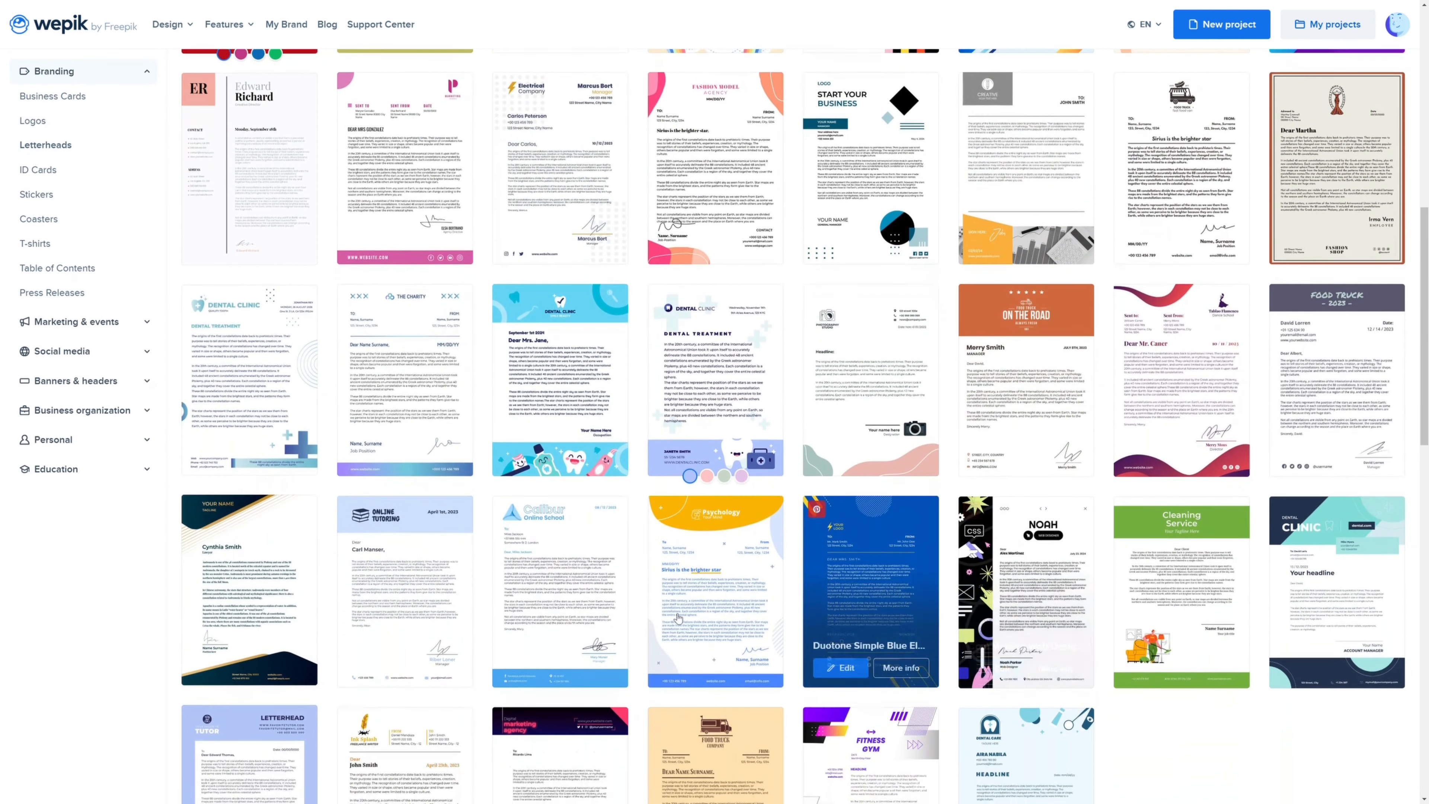
scroll(up, 3)
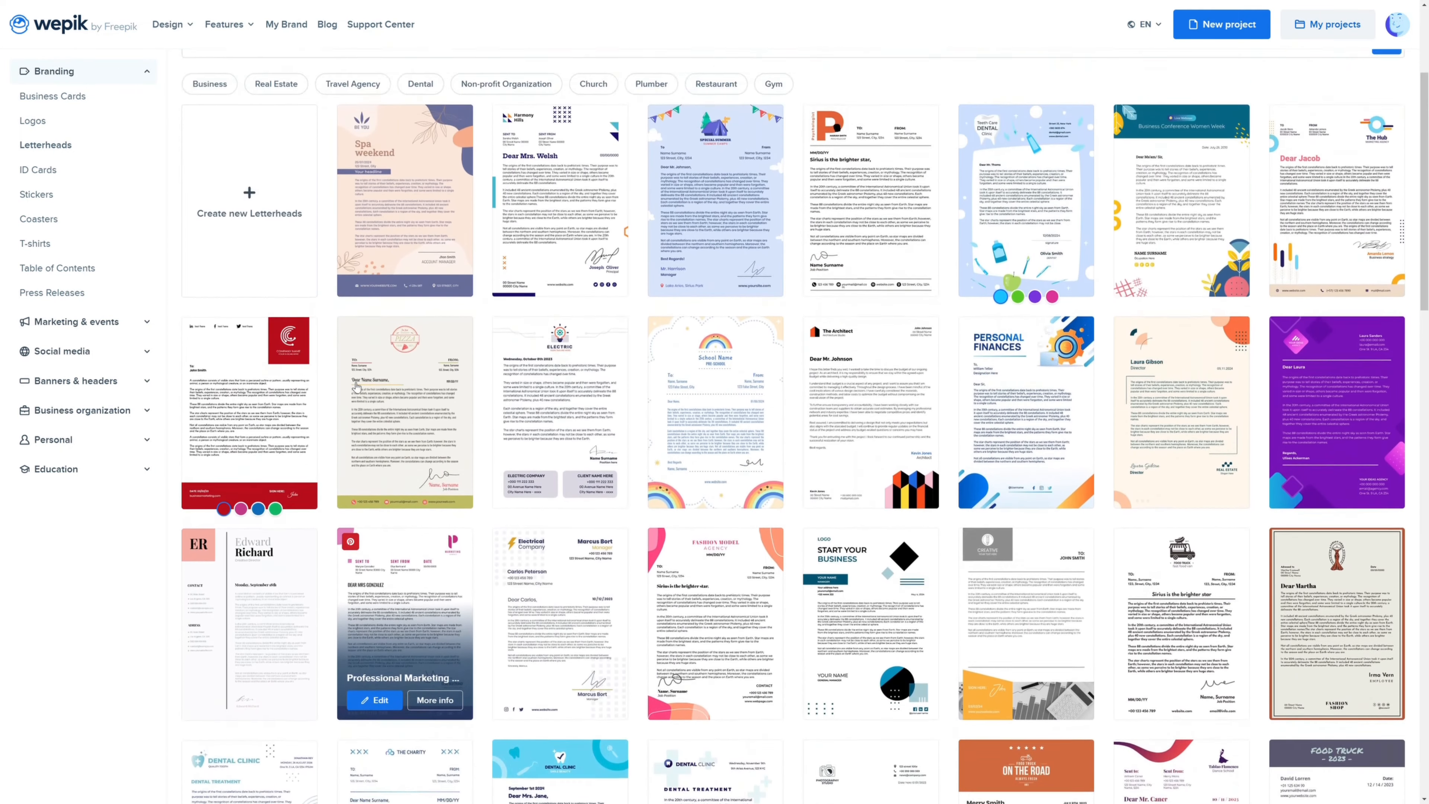
Step: Open the Spa weekend letterhead template in the editor
click(405, 198)
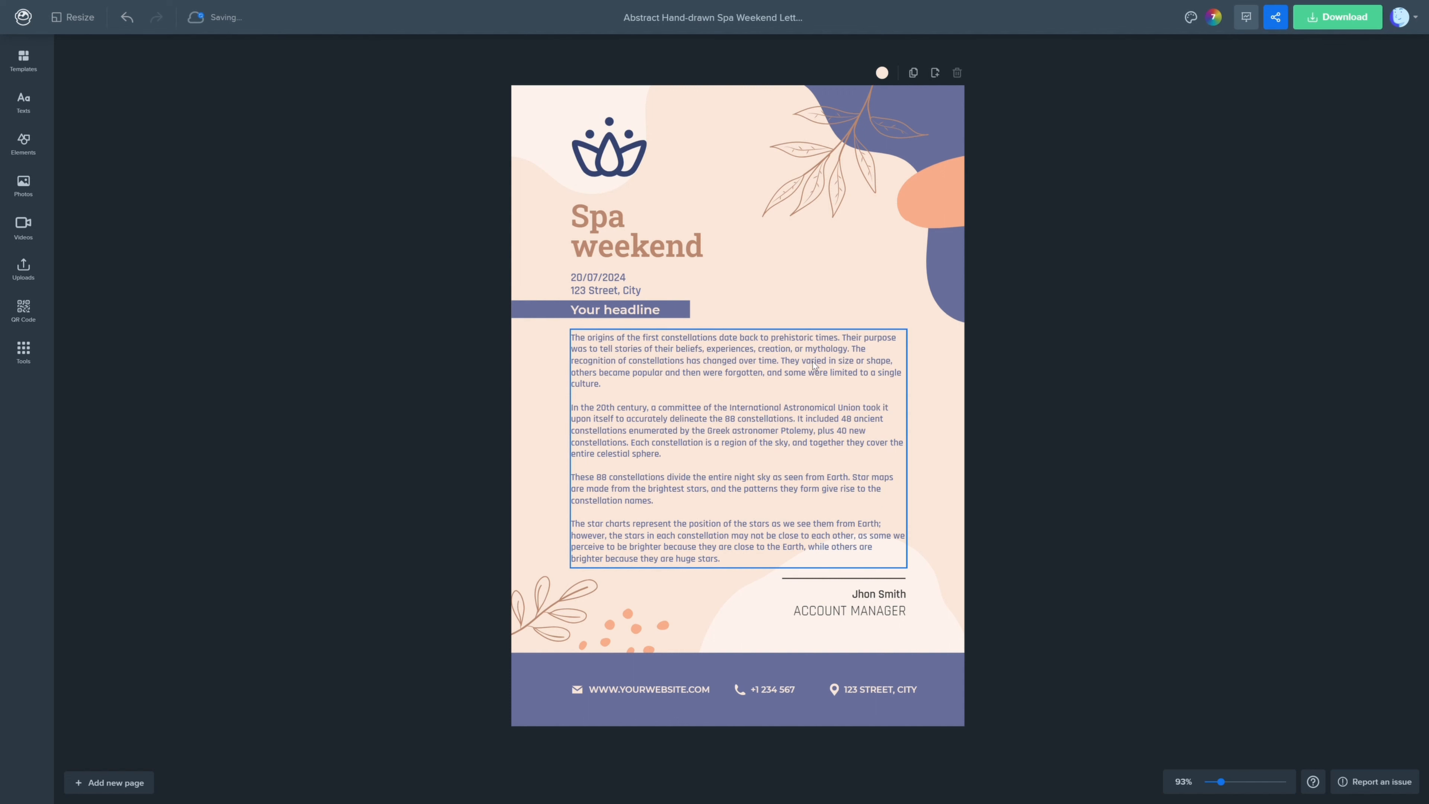
Step: Generate body text with AI Writer from 'write a text about the services of a spa' and keep it
click(851, 308)
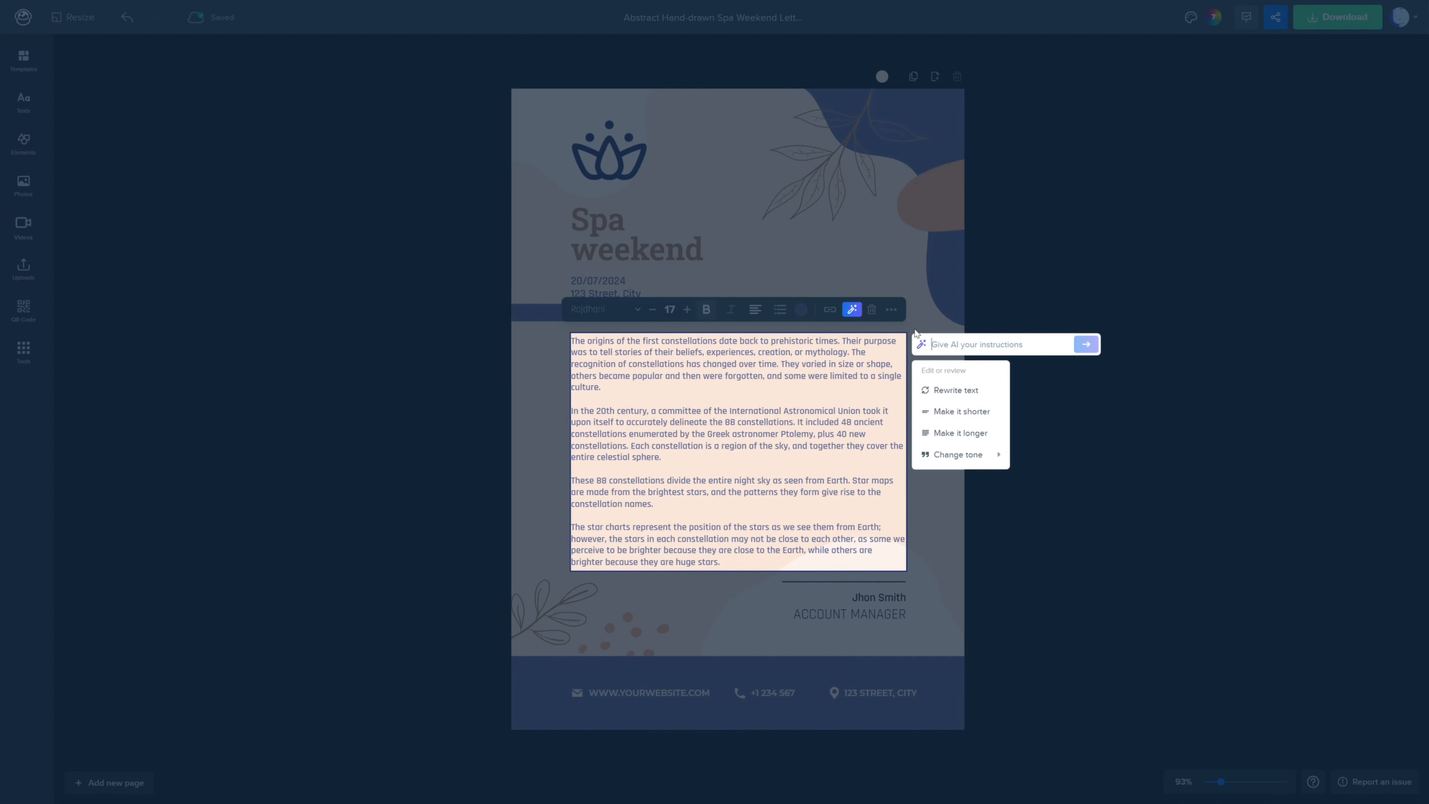
text(write a tex)
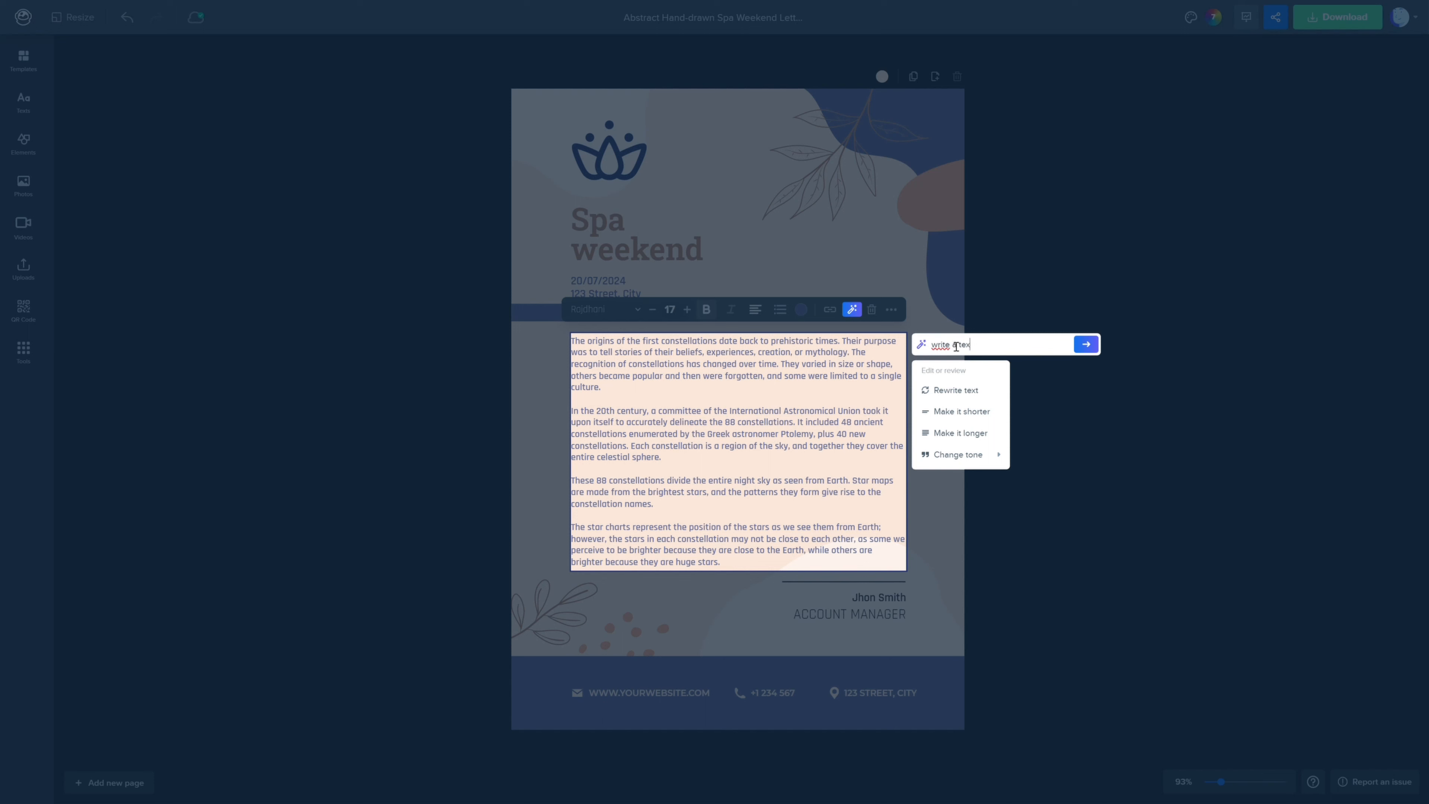
text(about the services)
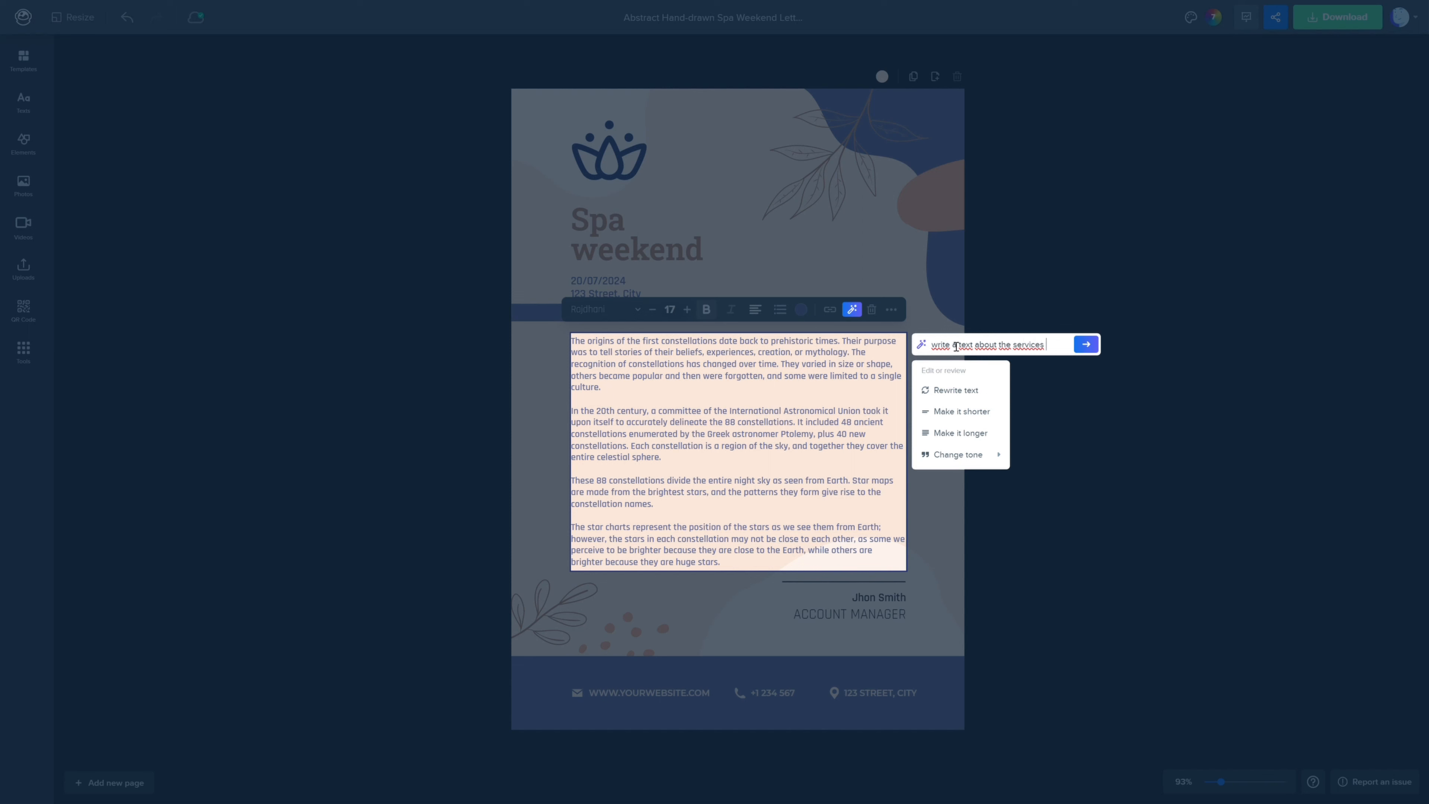
text(of a spa)
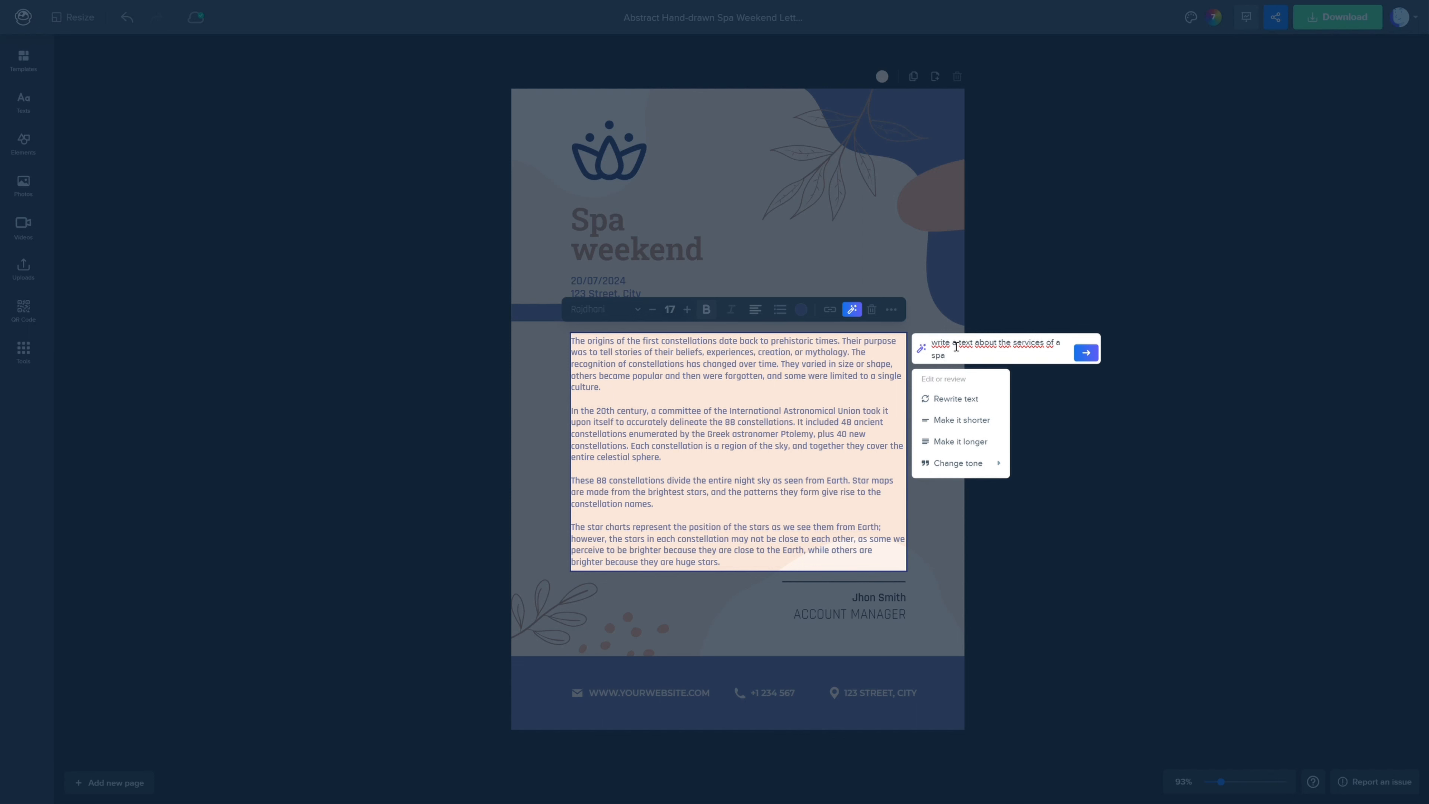
click(1084, 352)
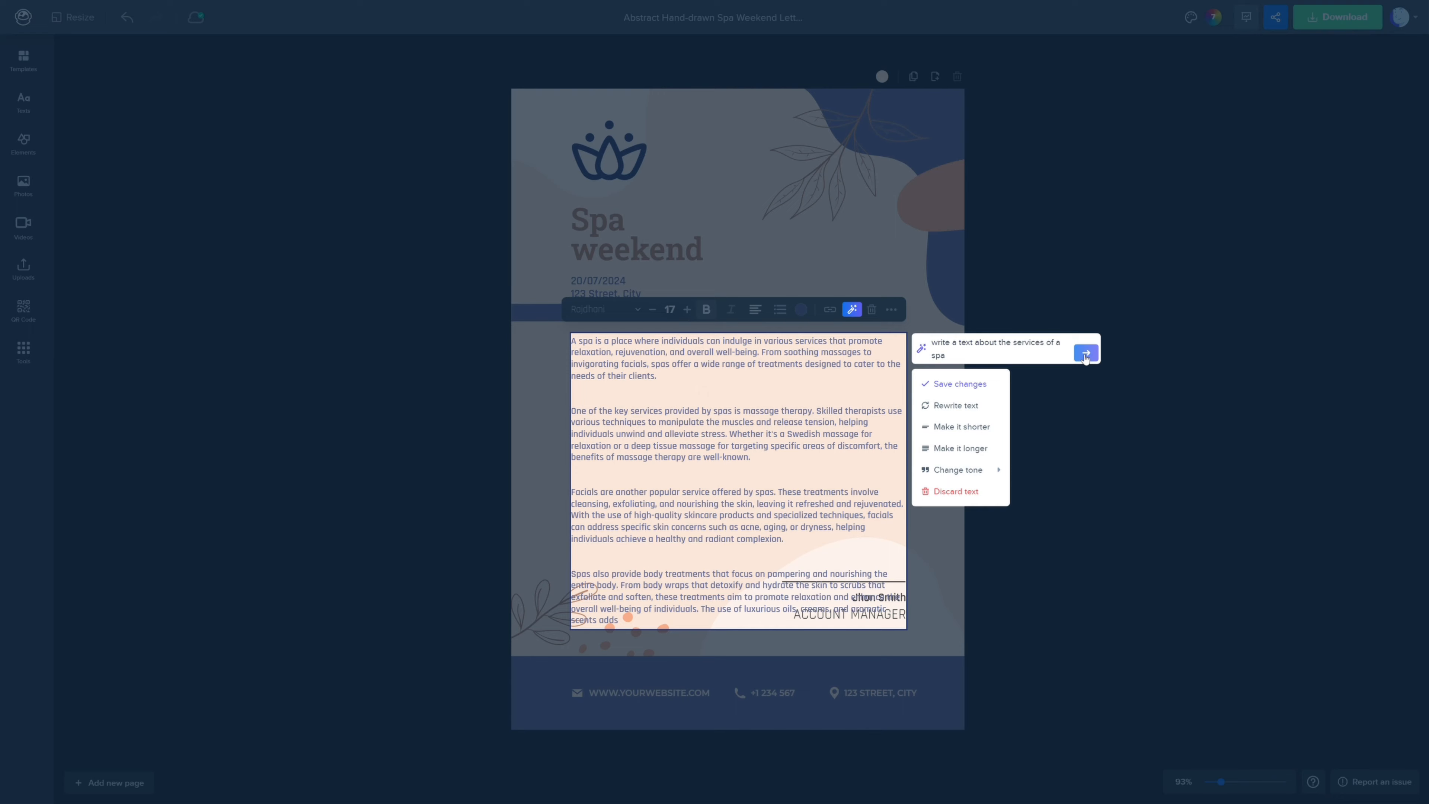
click(604, 309)
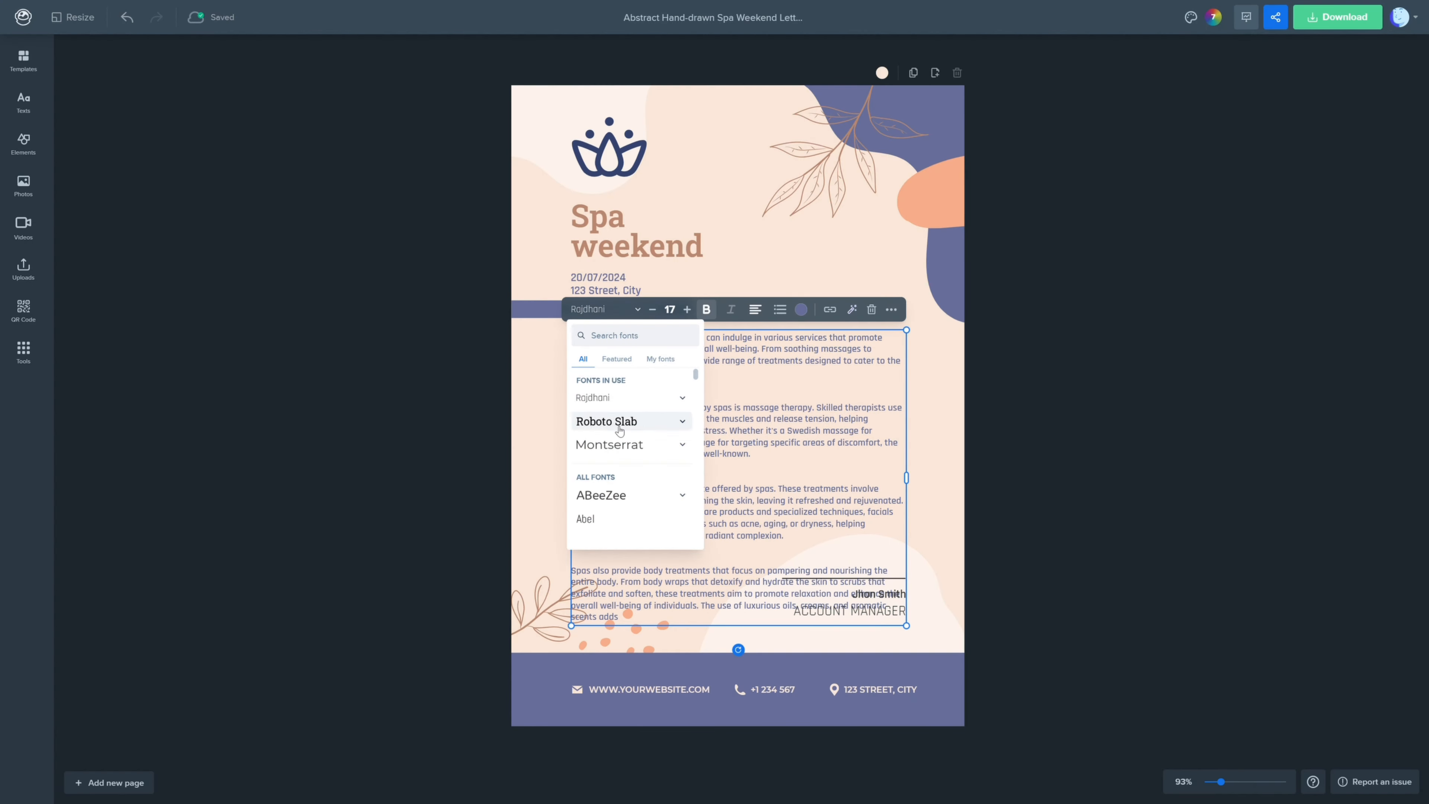
Step: Apply a different, more compact font to the spa body text
click(609, 443)
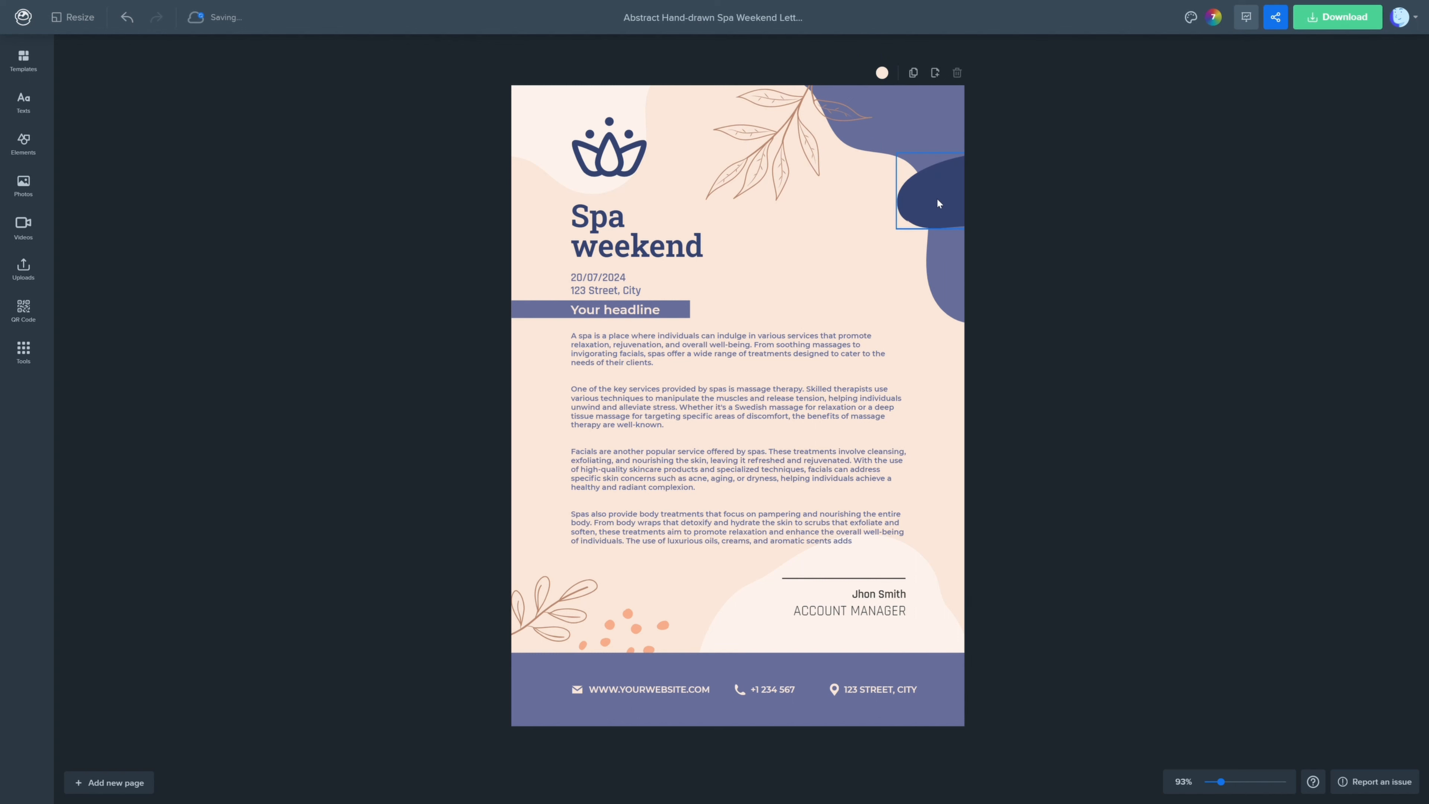
Step: Add a lotus icon from Elements and recolor the orange dots above the footer
click(21, 143)
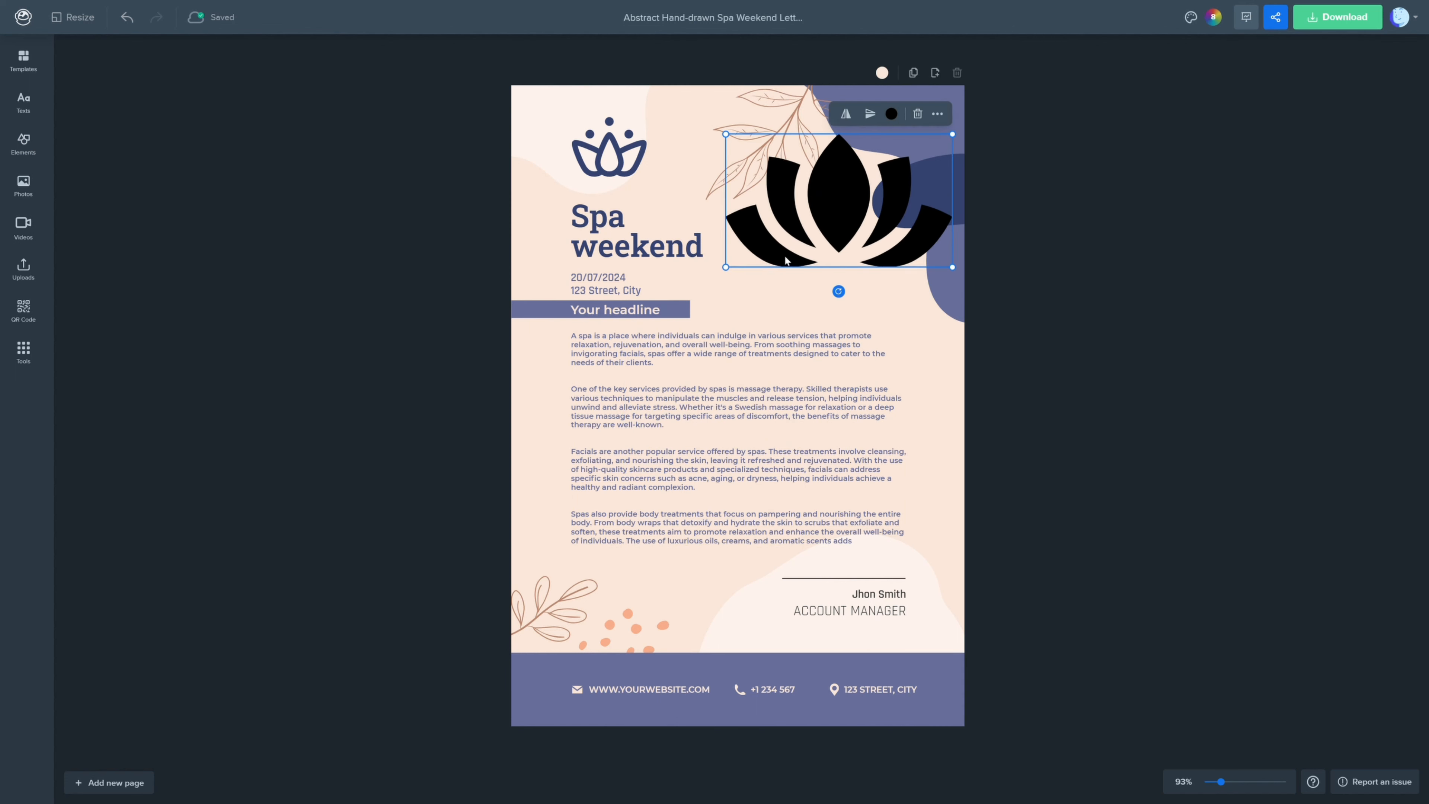
click(890, 114)
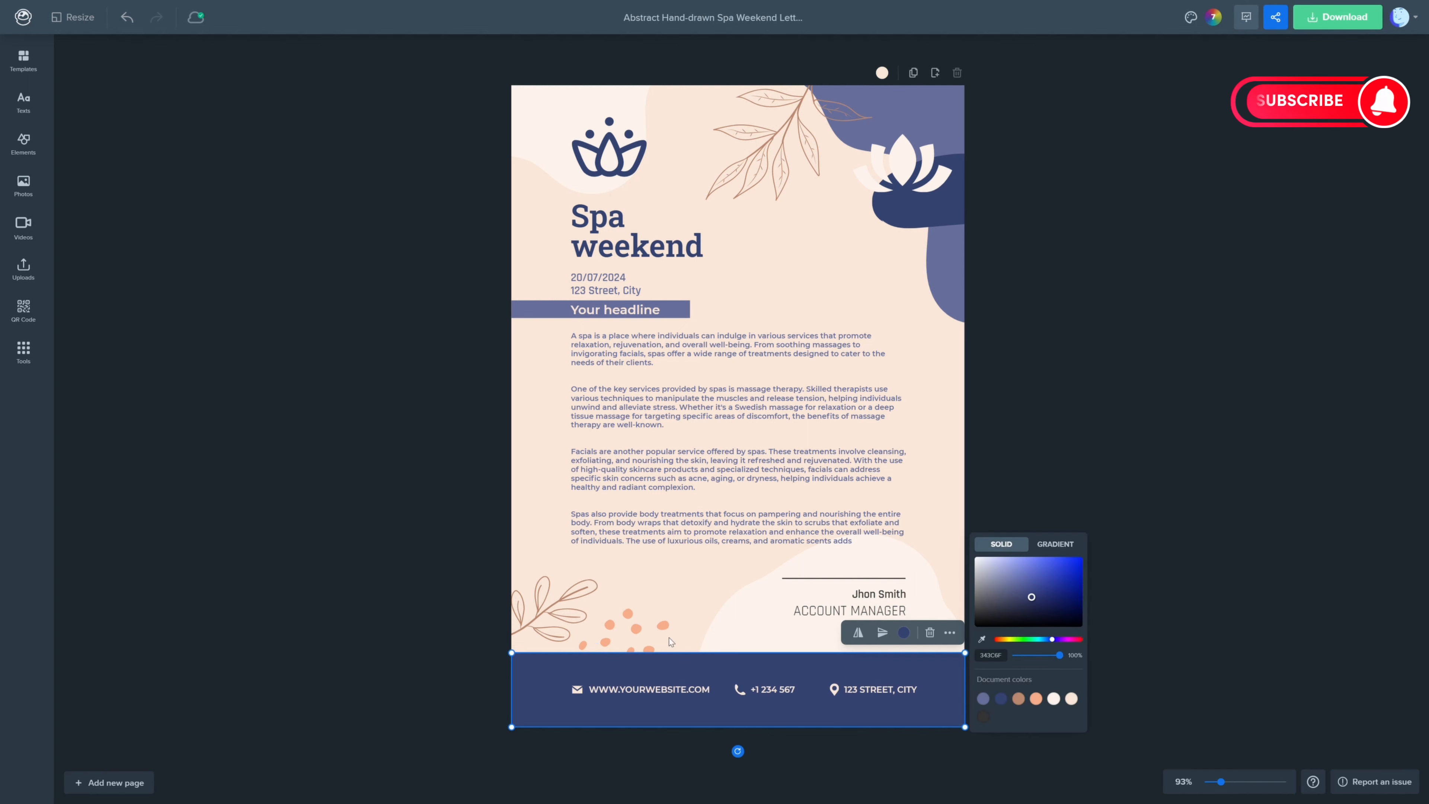
click(637, 629)
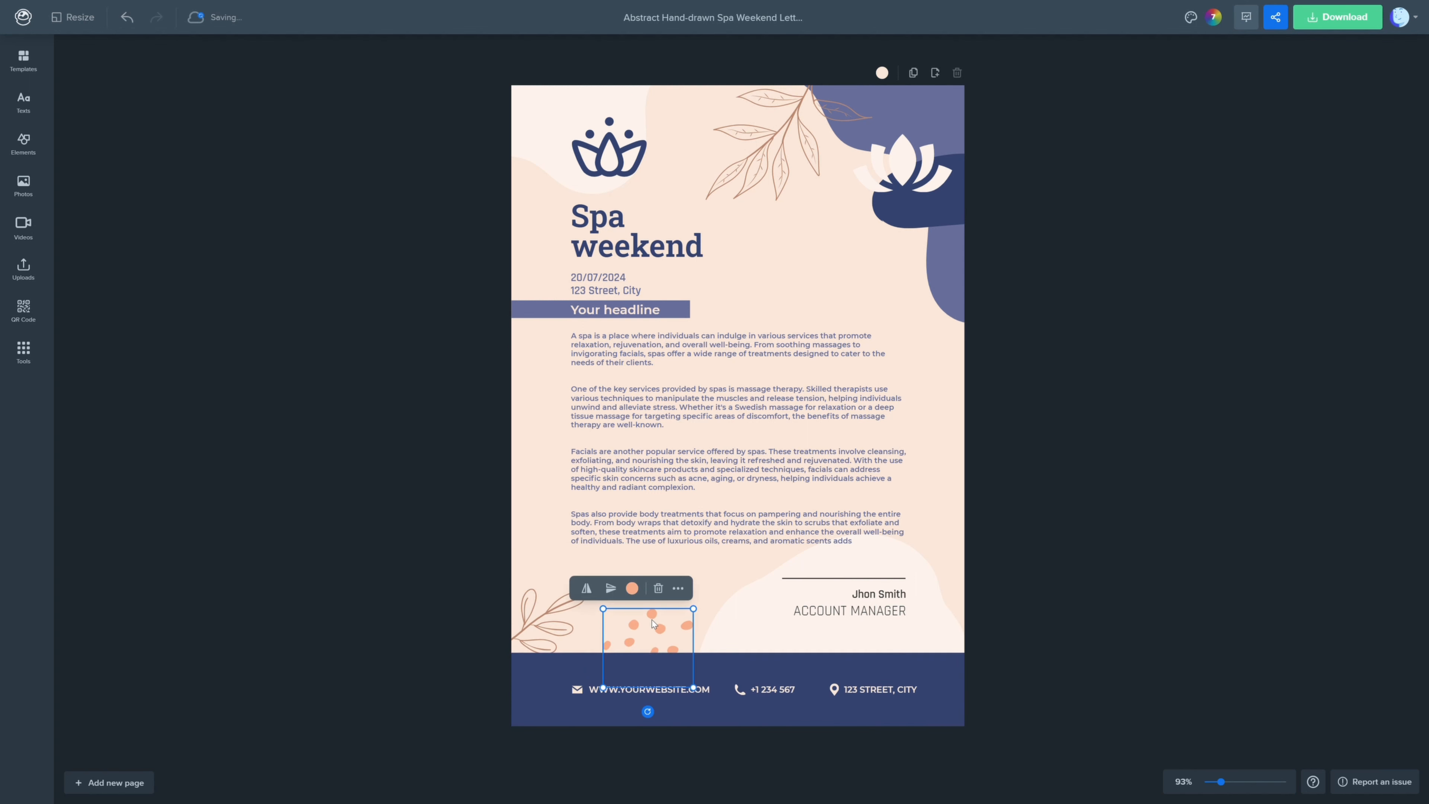
click(631, 587)
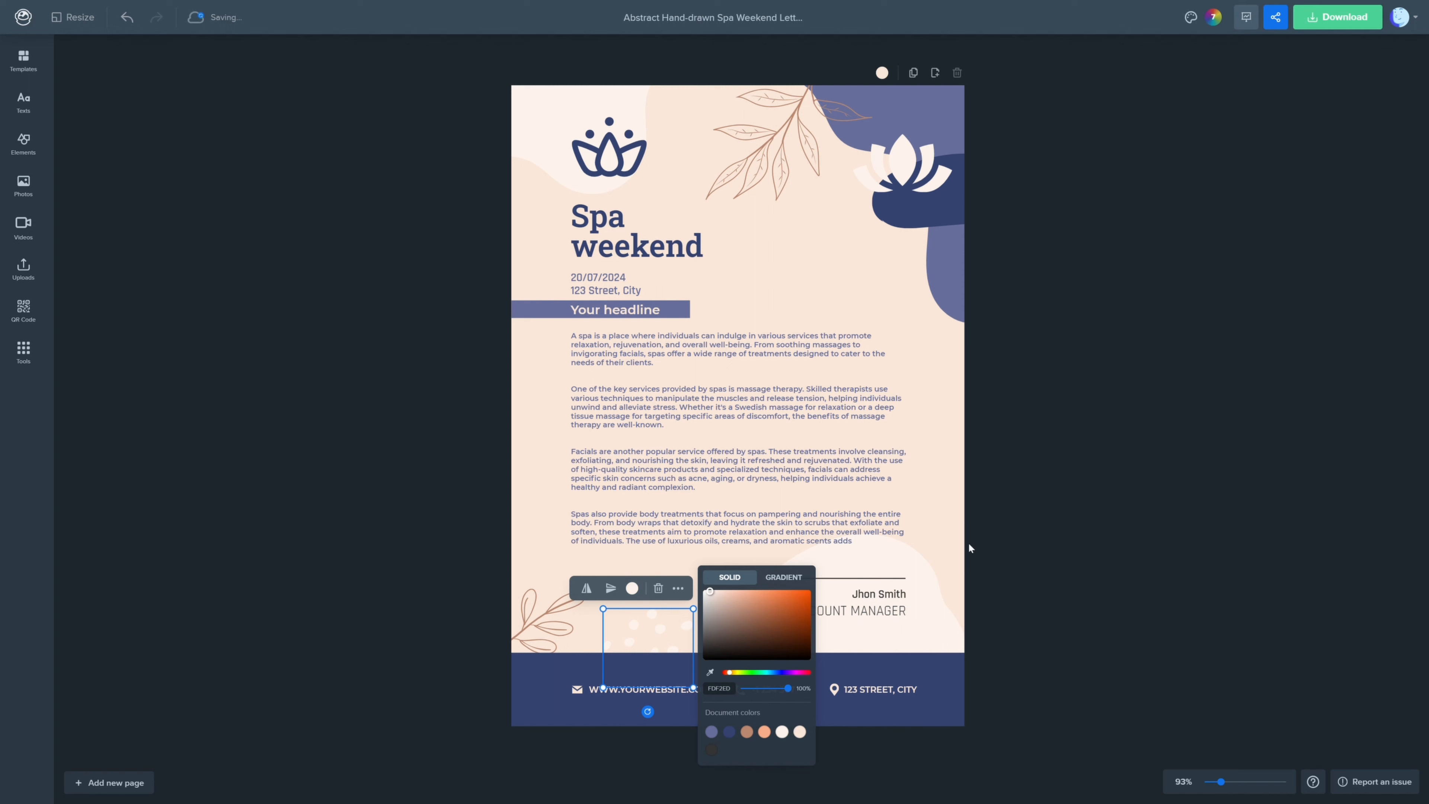
Step: Download the letterhead as a PDF
click(1337, 16)
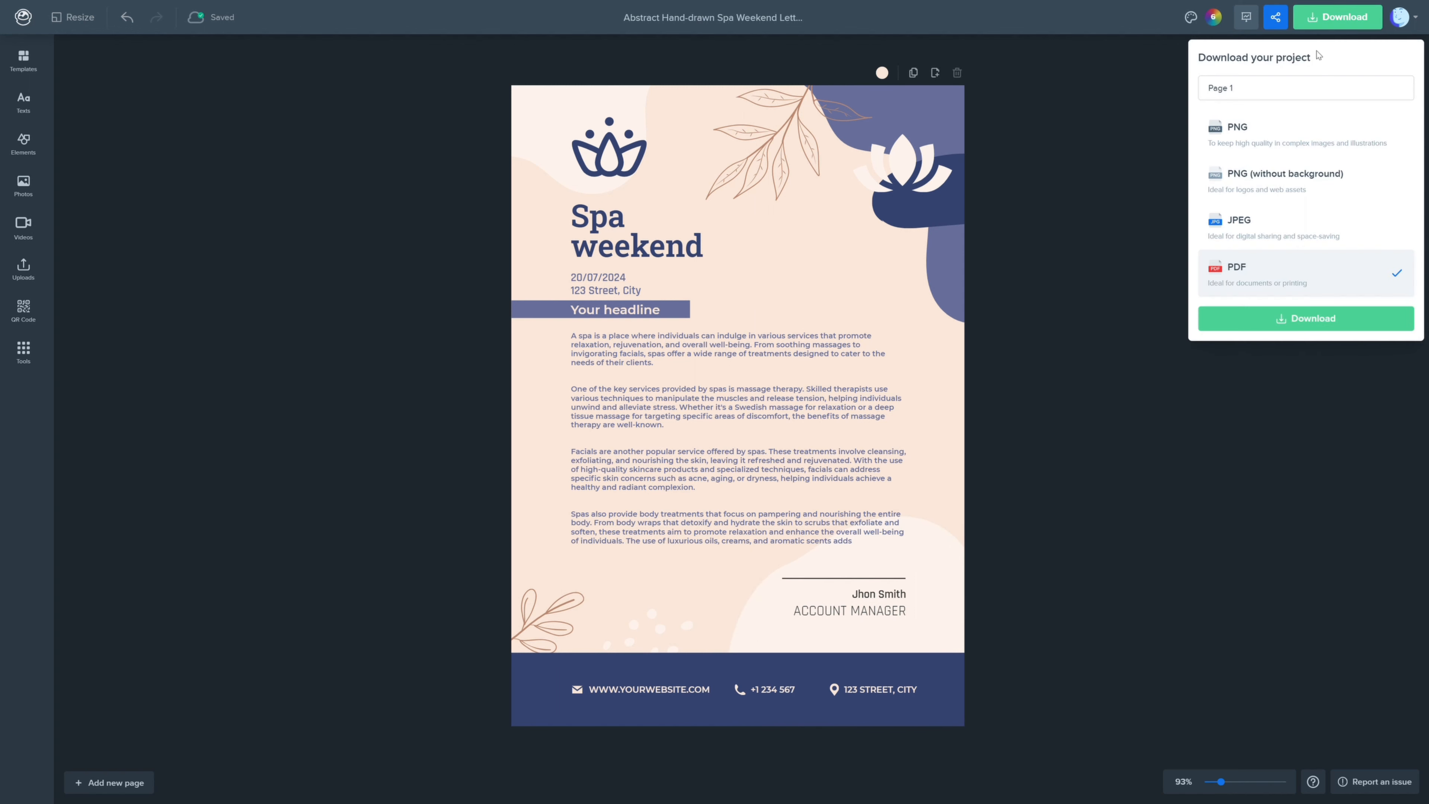
click(1304, 318)
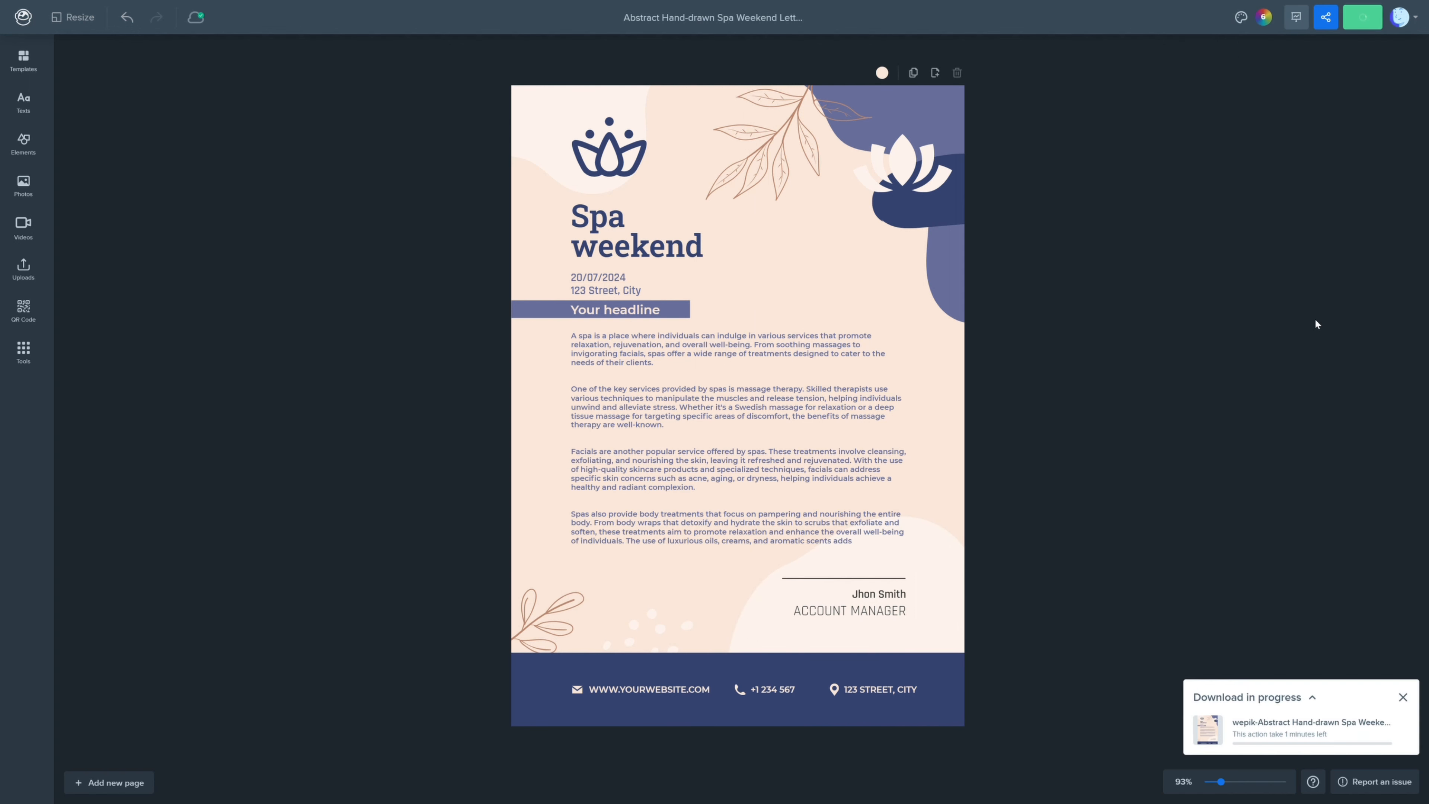